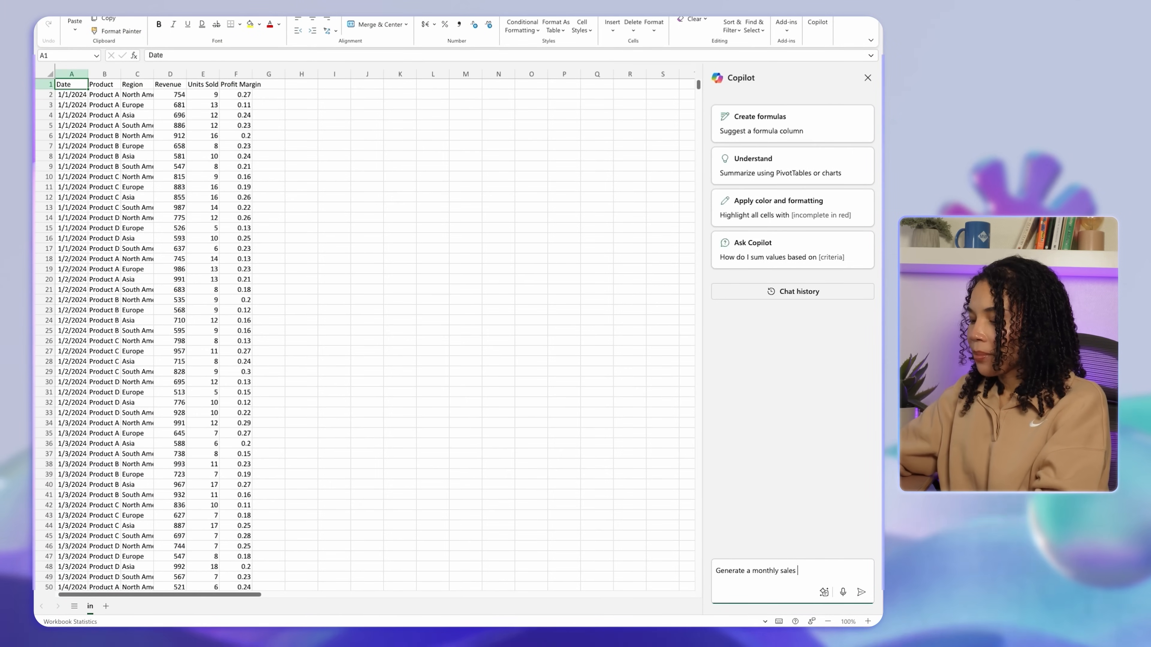
Step: Ask Copilot for a monthly sales report with revenue, growth rate and top products, then review the reply
type("report, including key")
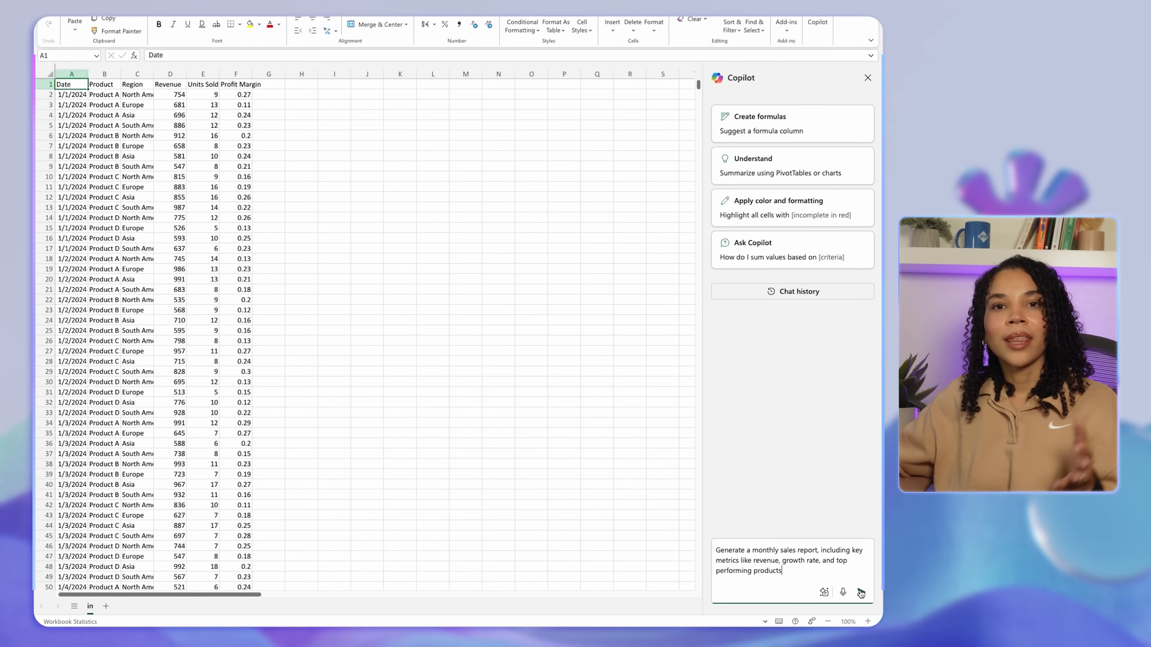
left_click(860, 592)
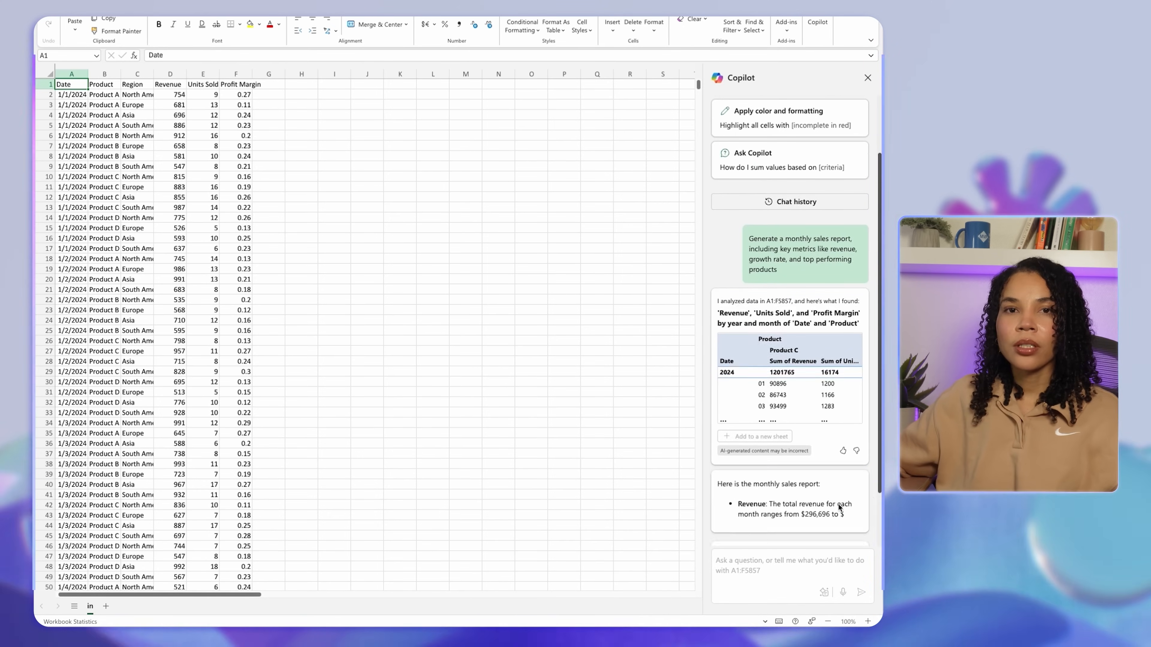
scroll("down", 3)
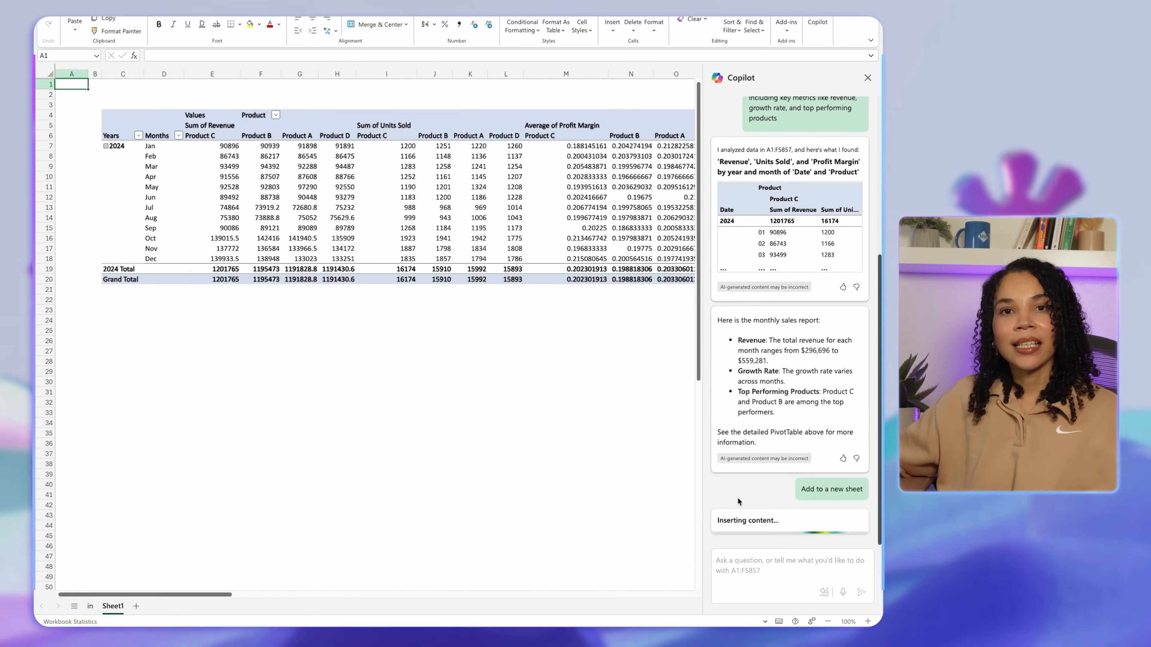
Step: Add Copilot's monthly PivotTable of revenue, units sold and margin to a new sheet
left_click(831, 489)
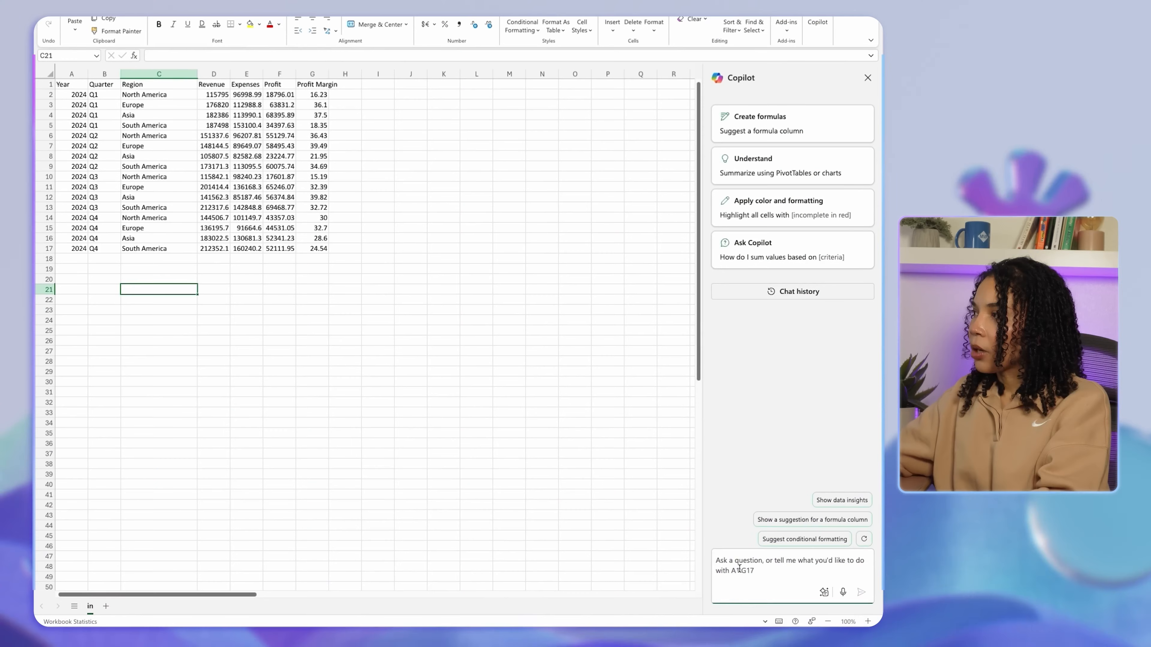
Step: Request a quarterly financial summary, add its table to a new sheet, then ask for total Profit and Expenses
type("Create a quarterly financial summary showing revenue, expenses, and profit trends.")
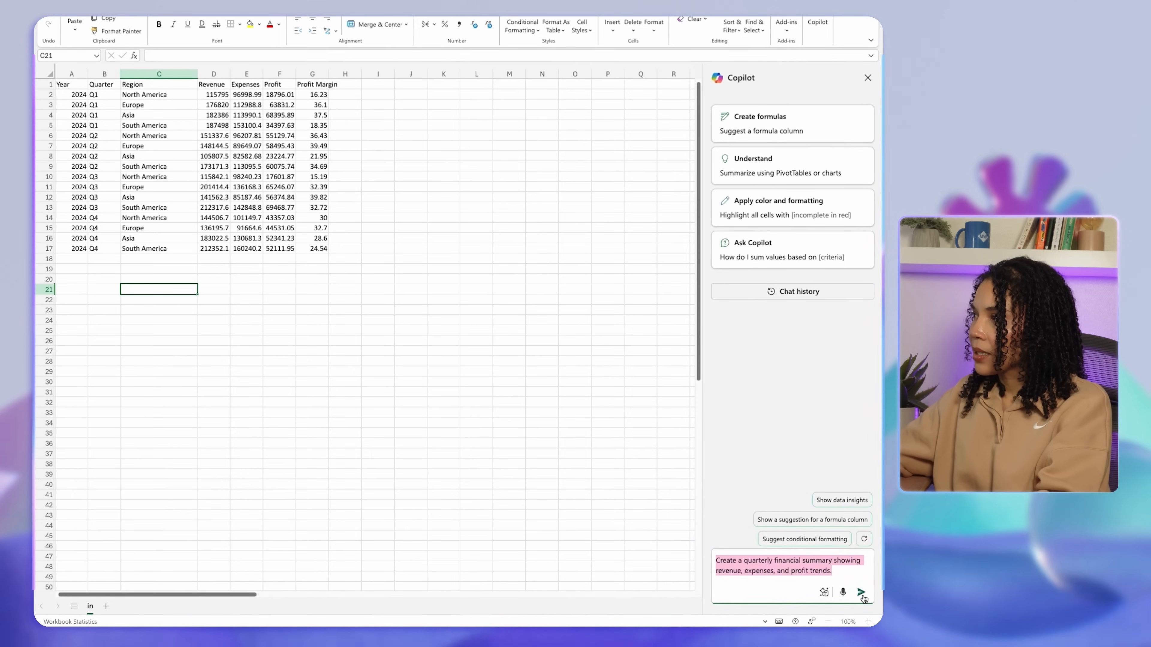
left_click(860, 593)
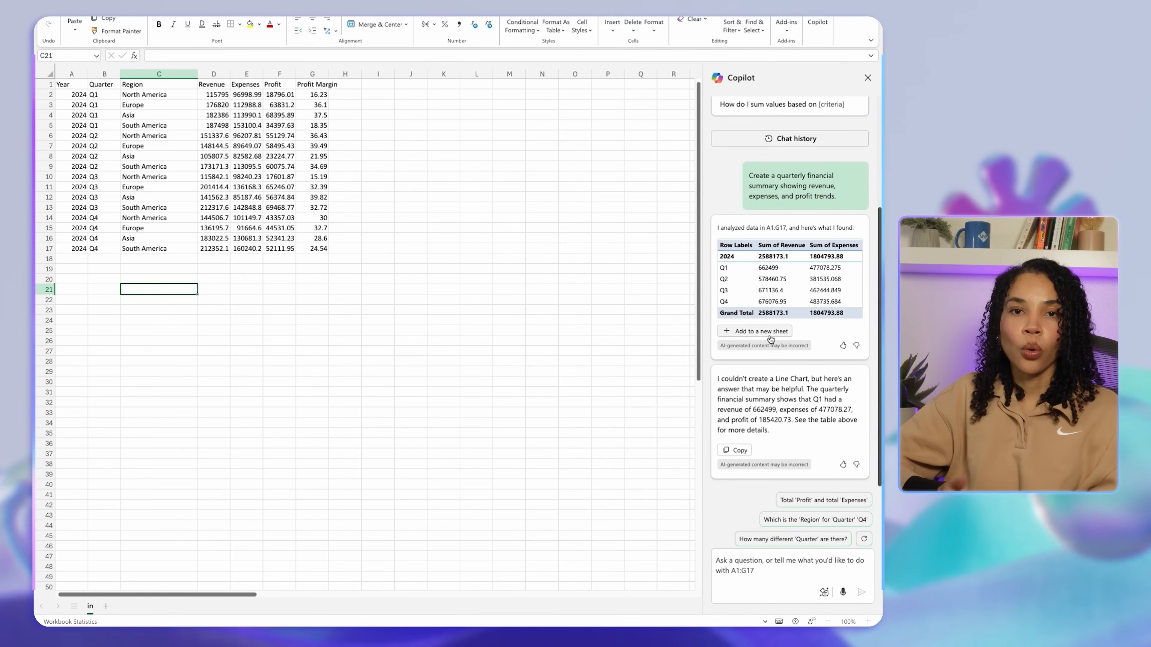
left_click(759, 331)
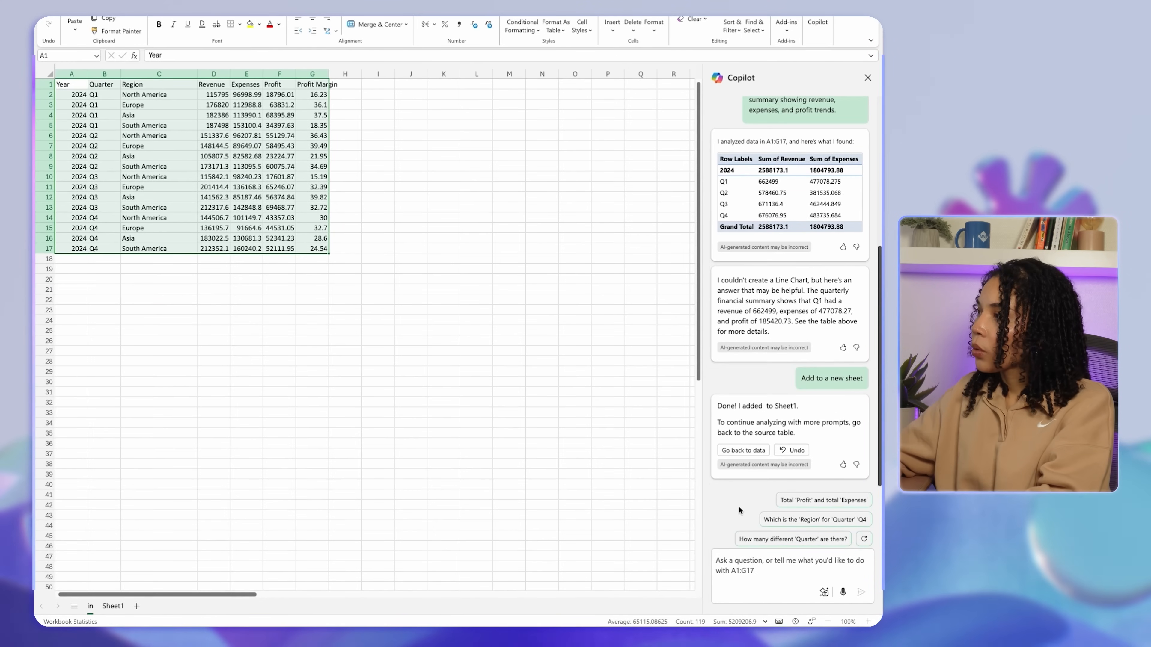
mouse_move(823, 500)
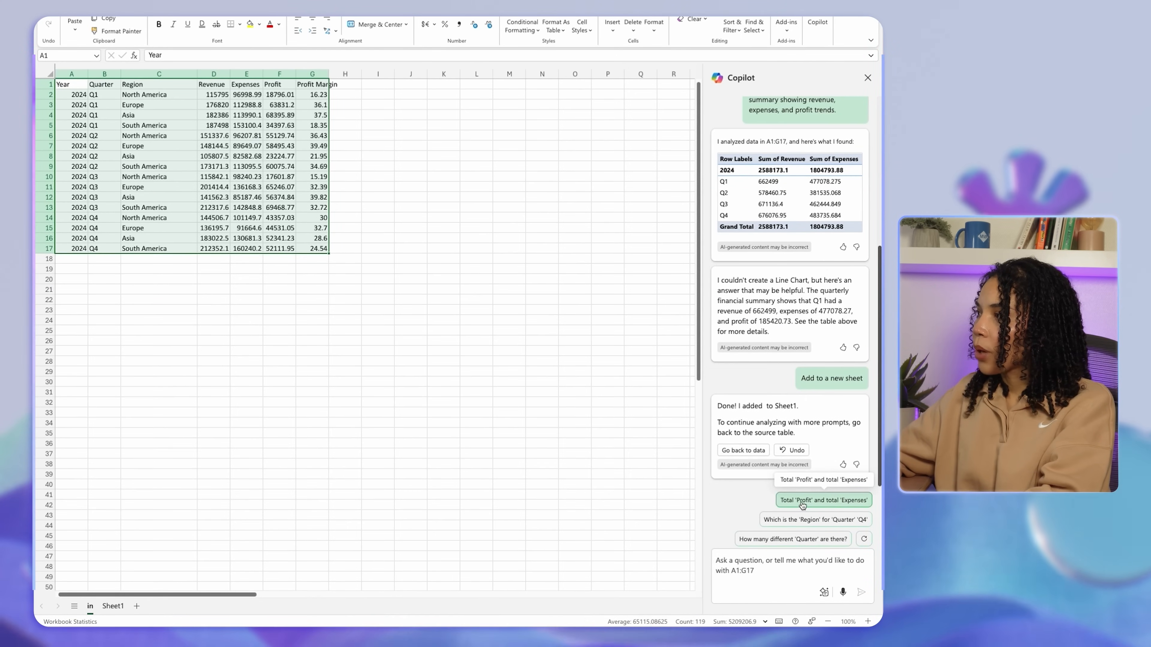
left_click(823, 500)
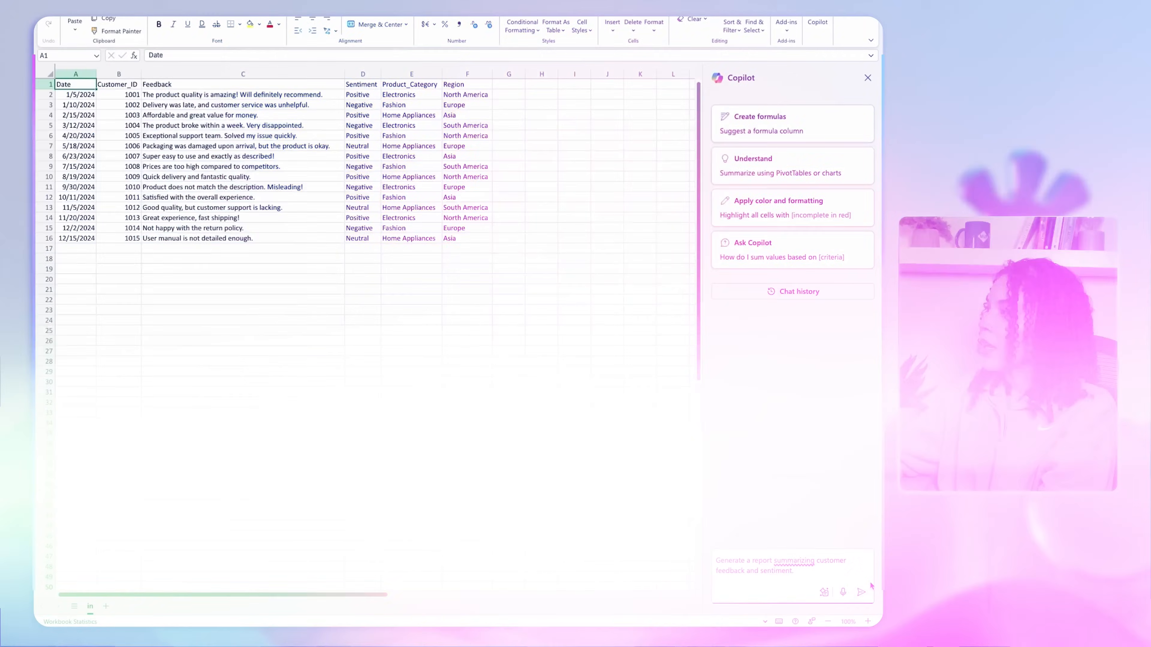
Step: Send the customer feedback report request, then ask to summarize Feedback distribution by region
left_click(860, 591)
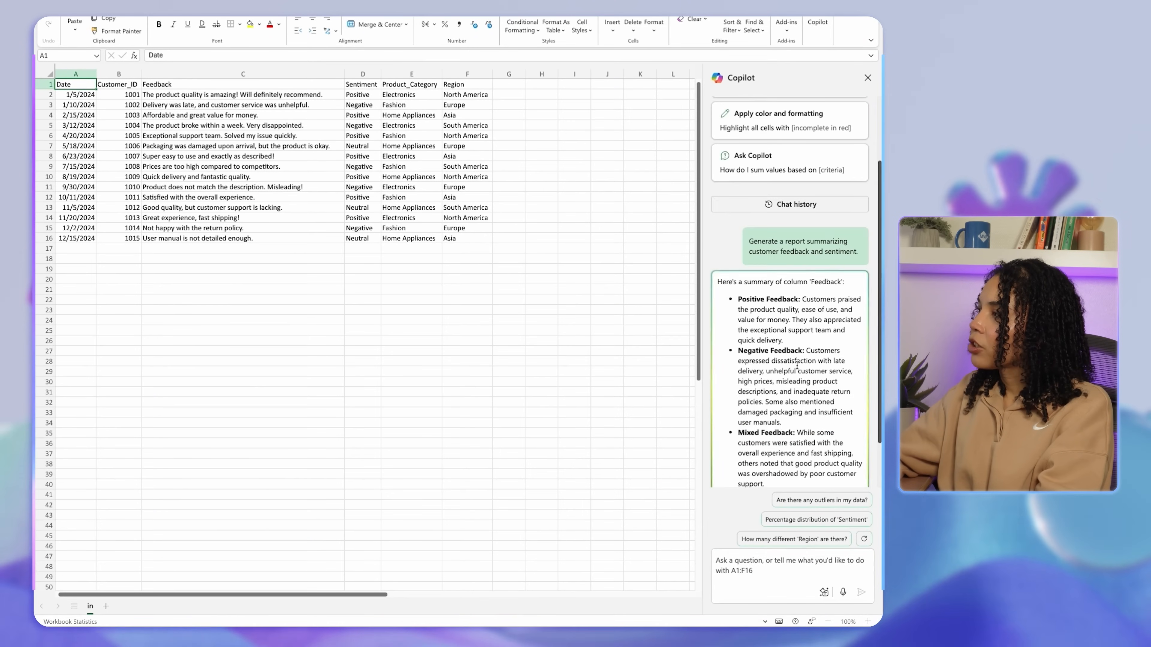
scroll("down", 3)
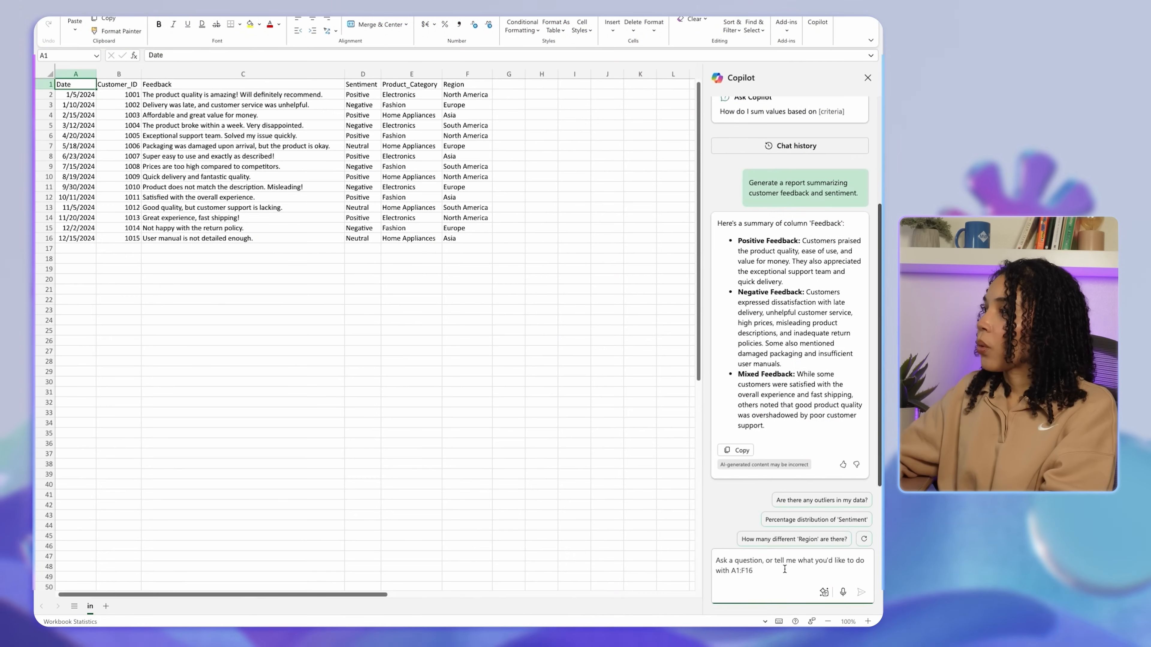
type("summarize by distribution of Feedback by region")
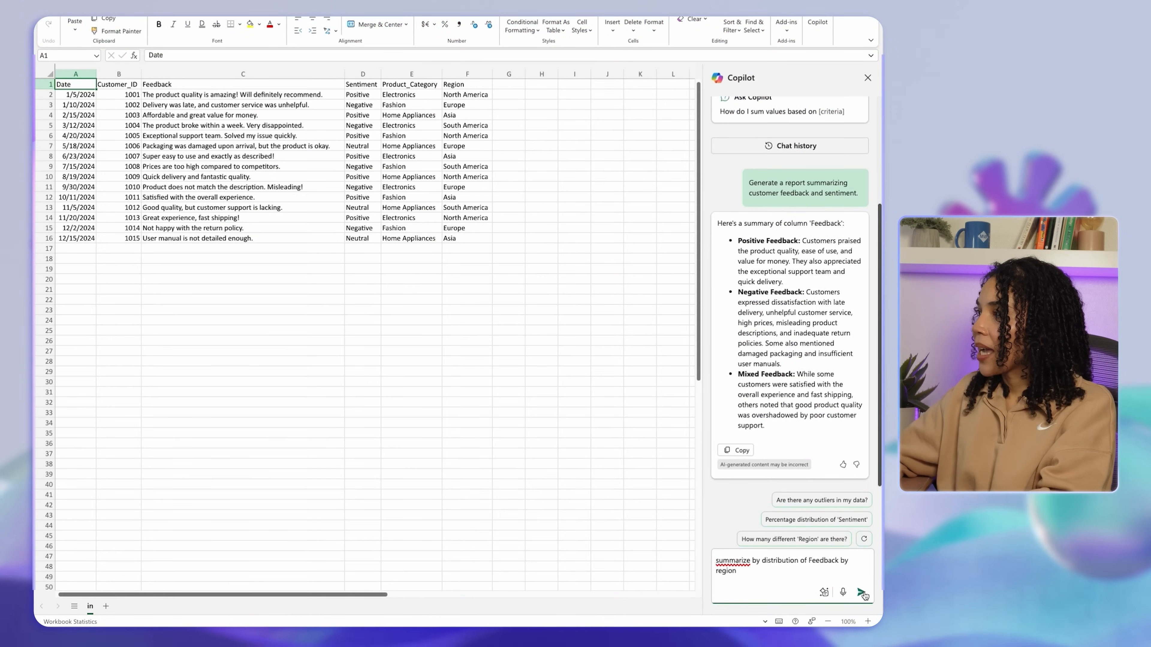
left_click(860, 593)
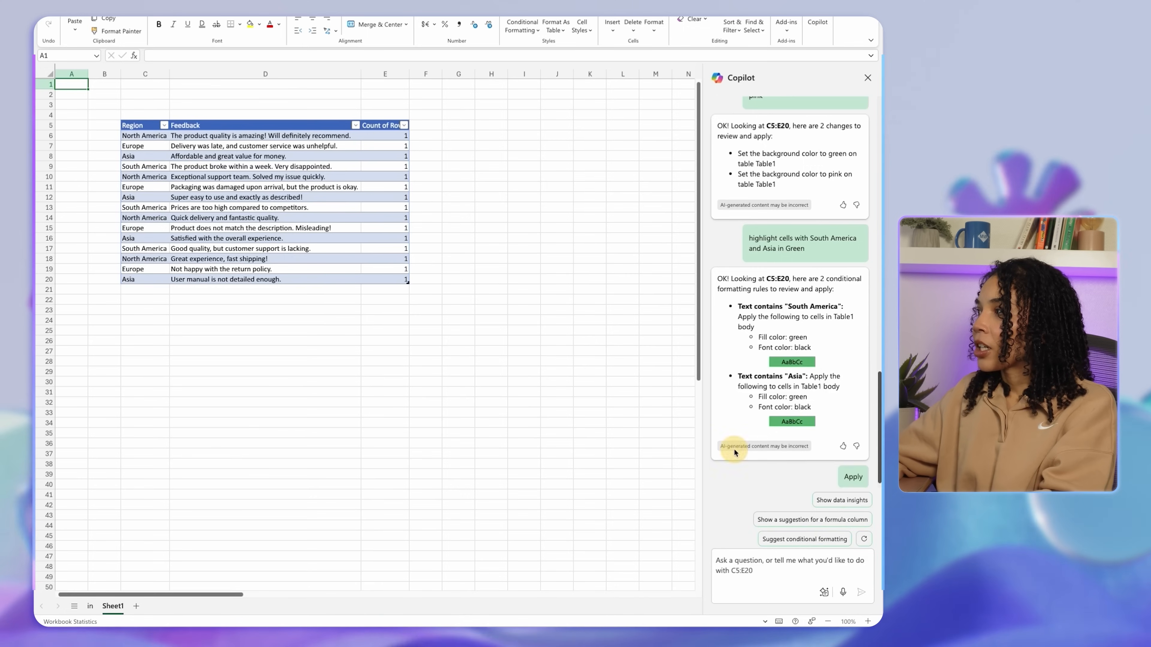
Step: Apply Copilot's proposed green conditional formatting for South America and Asia cells
left_click(852, 476)
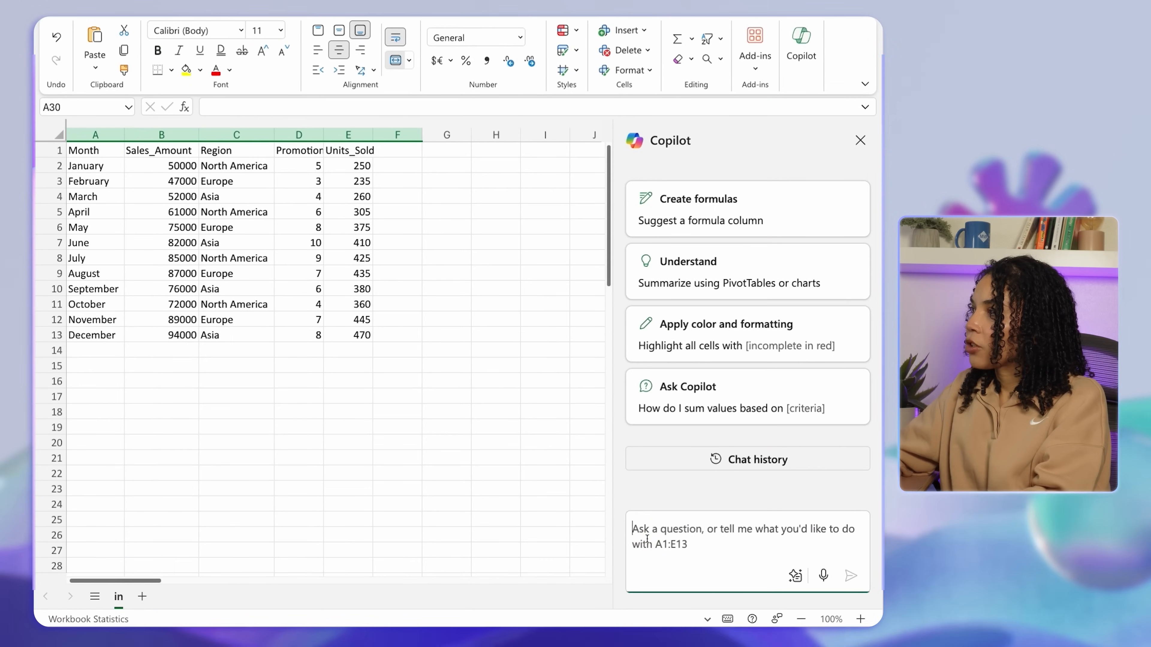
Step: Ask Copilot to identify trends in monthly sales data for the past year
type("Identify trends in monthly sales data for the past year")
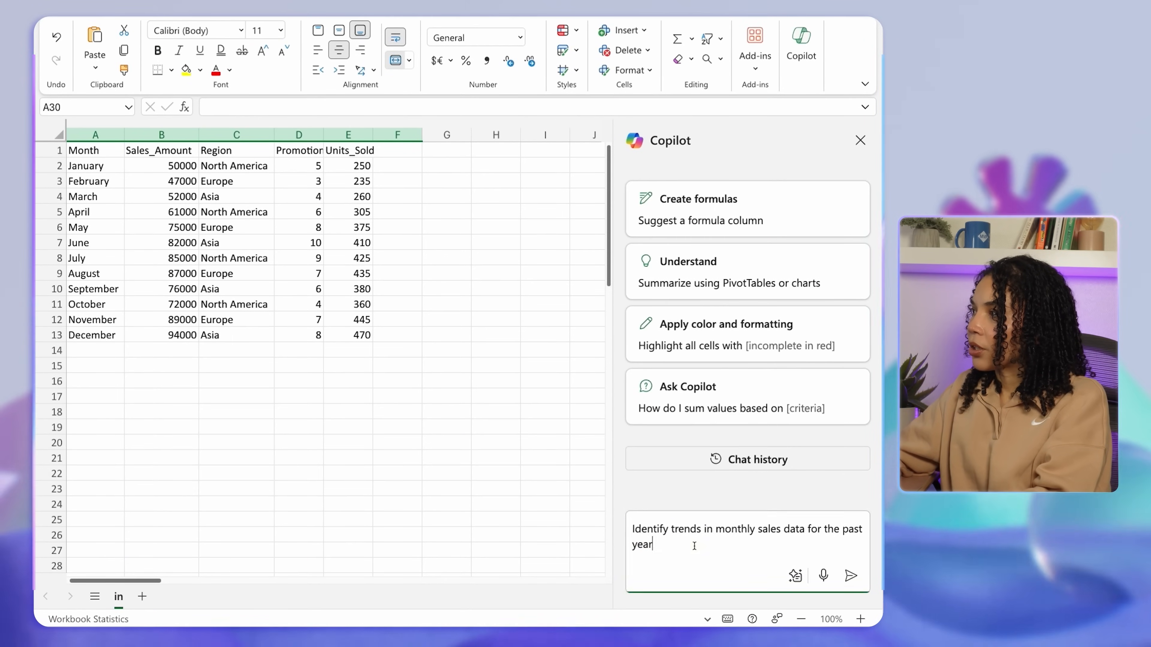
left_click(850, 576)
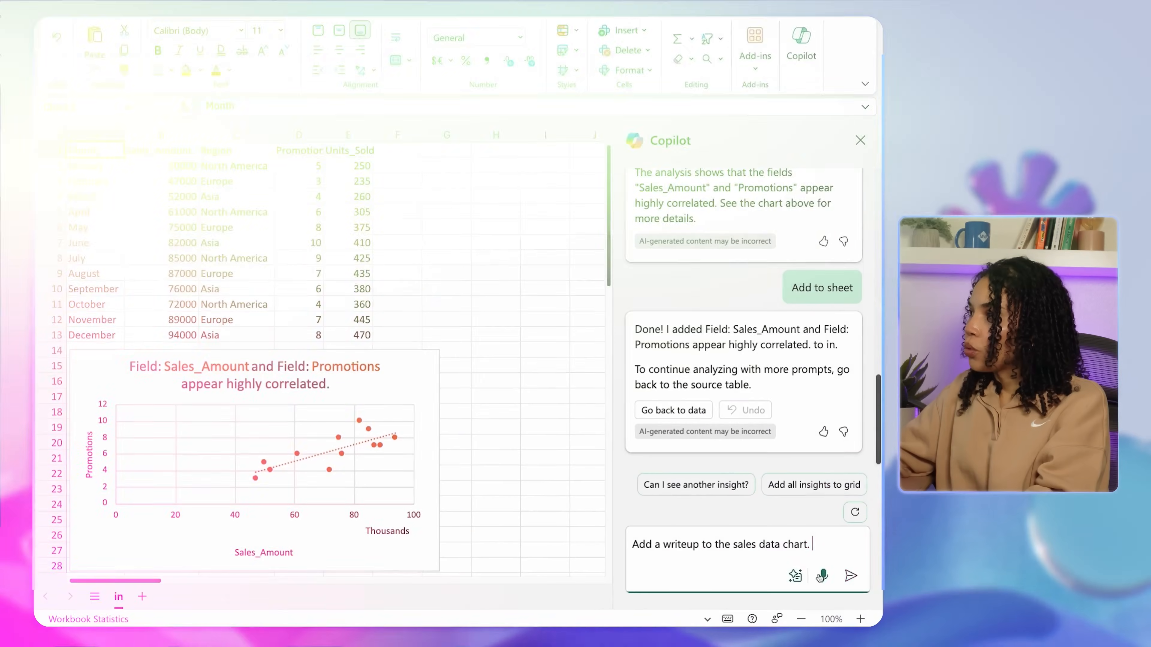
Step: Add Copilot's Sales_Amount versus Promotions scatter chart to the sheet
left_click(850, 575)
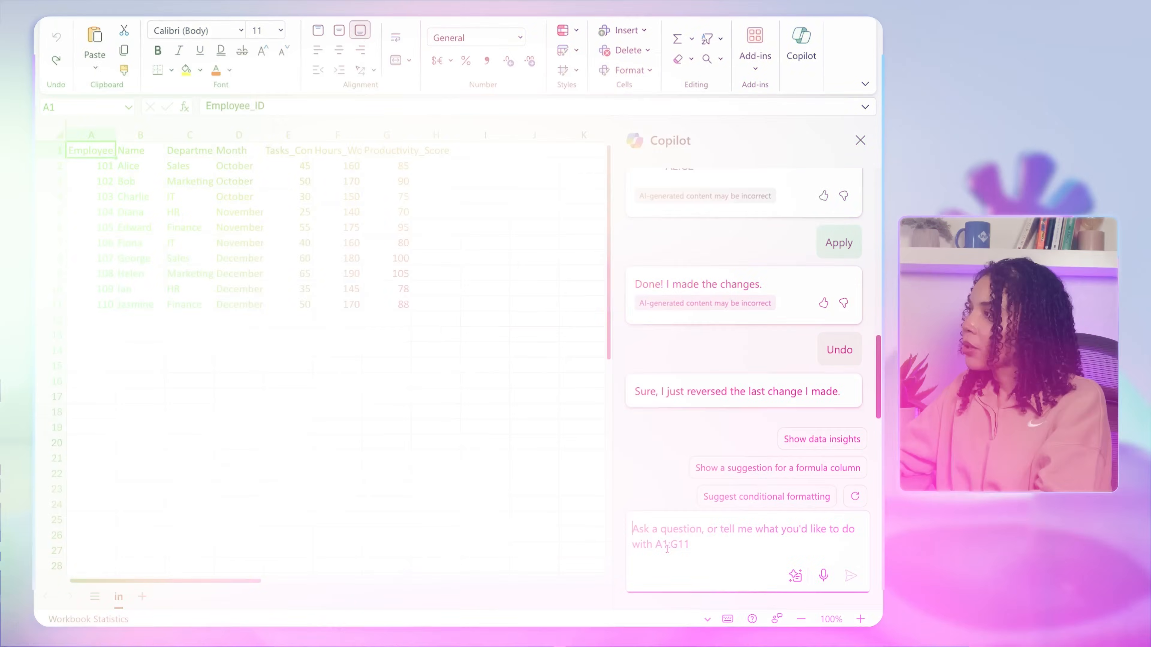
Step: Ask Copilot to analyze employee productivity metrics and trends in productivity levels
type("Analyze employee productivity metrics and show any trends in productivity levels over the last quarter.")
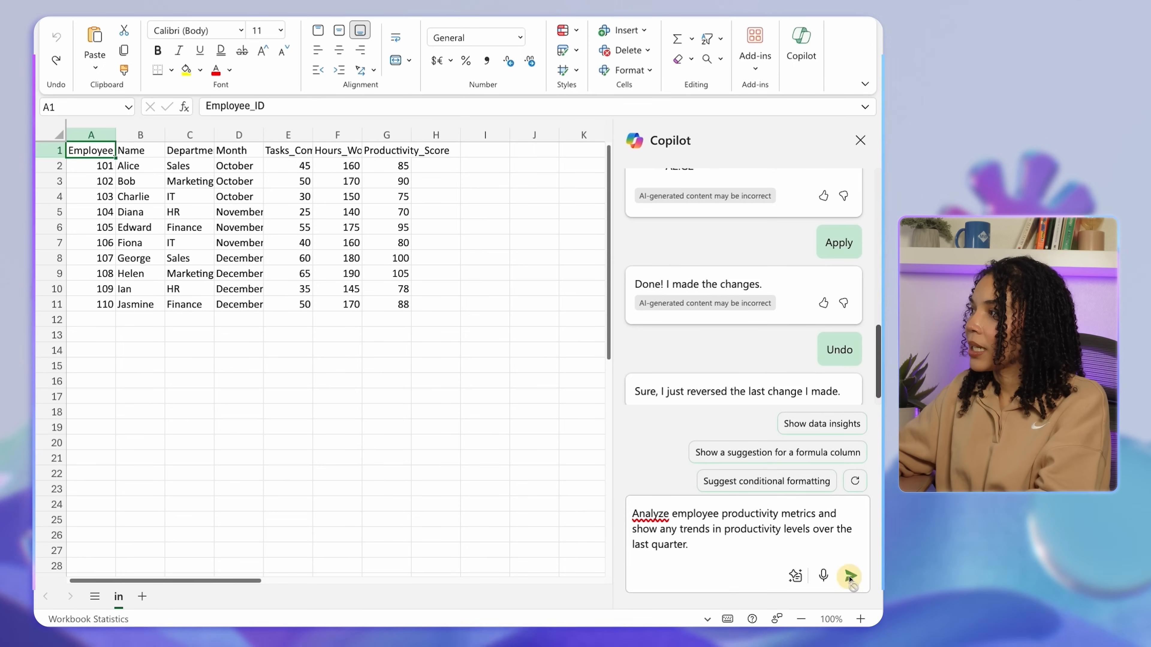
left_click(849, 576)
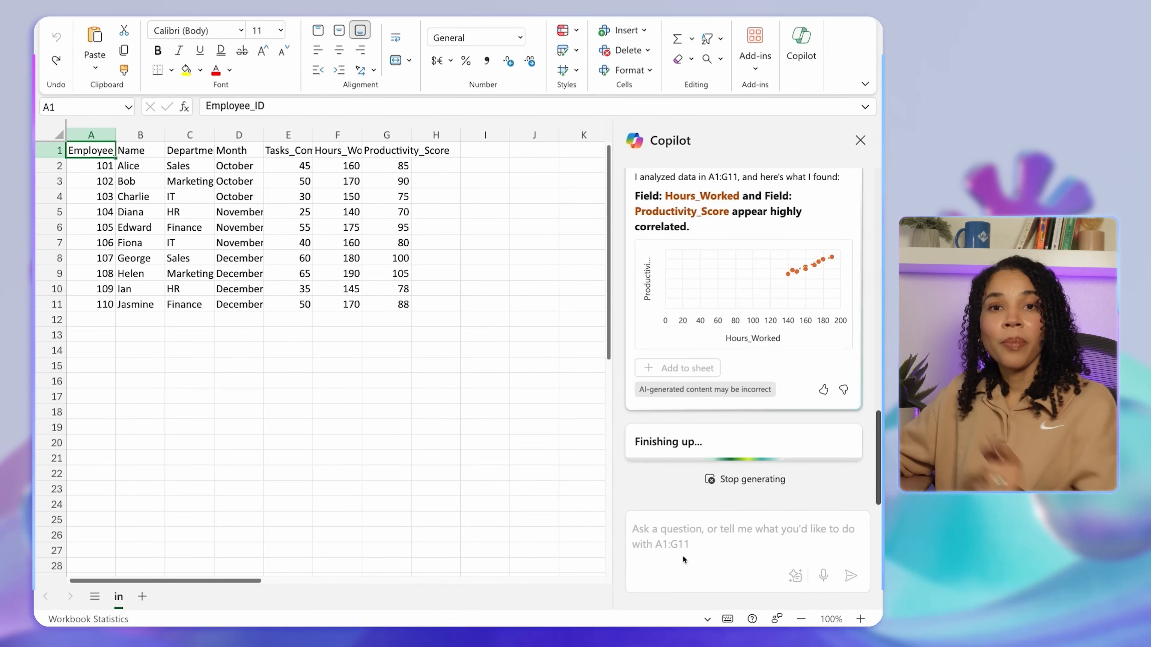
mouse_move(820, 307)
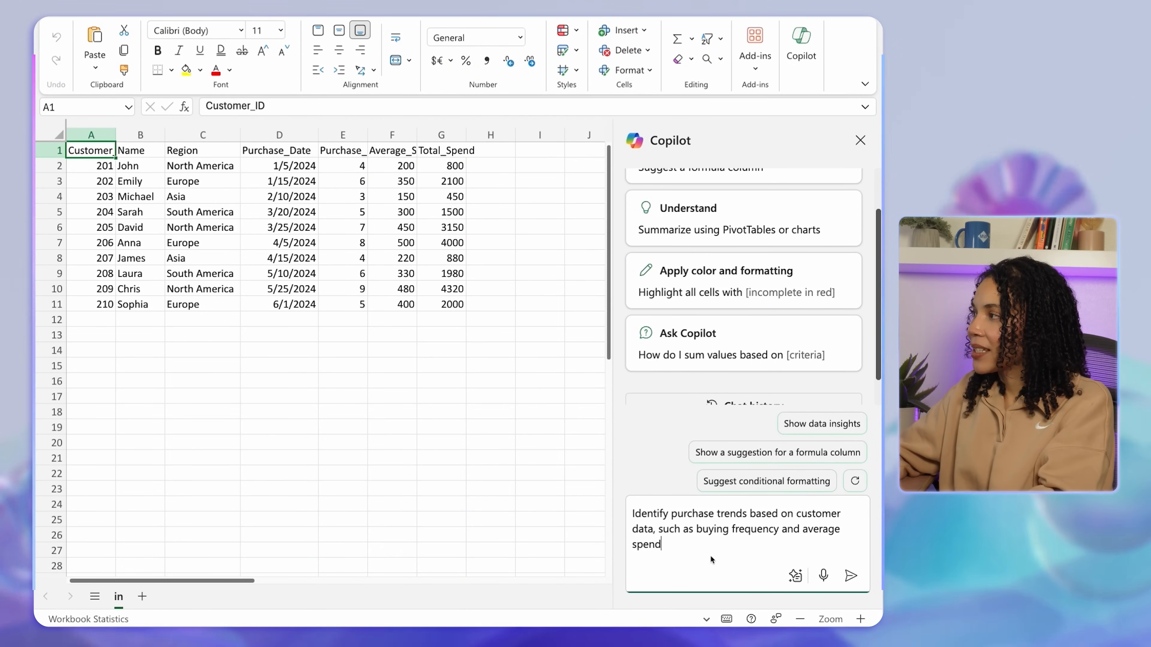
mouse_move(720, 568)
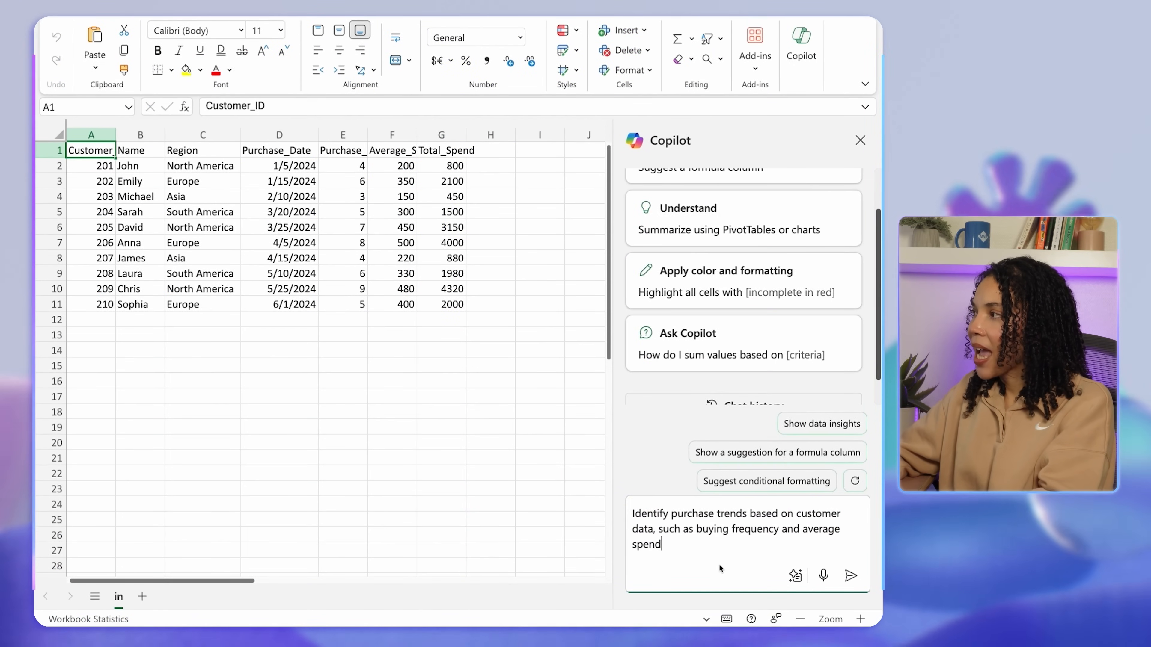
Step: Submit the customer purchase trends request on buying frequency and average spend
left_click(851, 575)
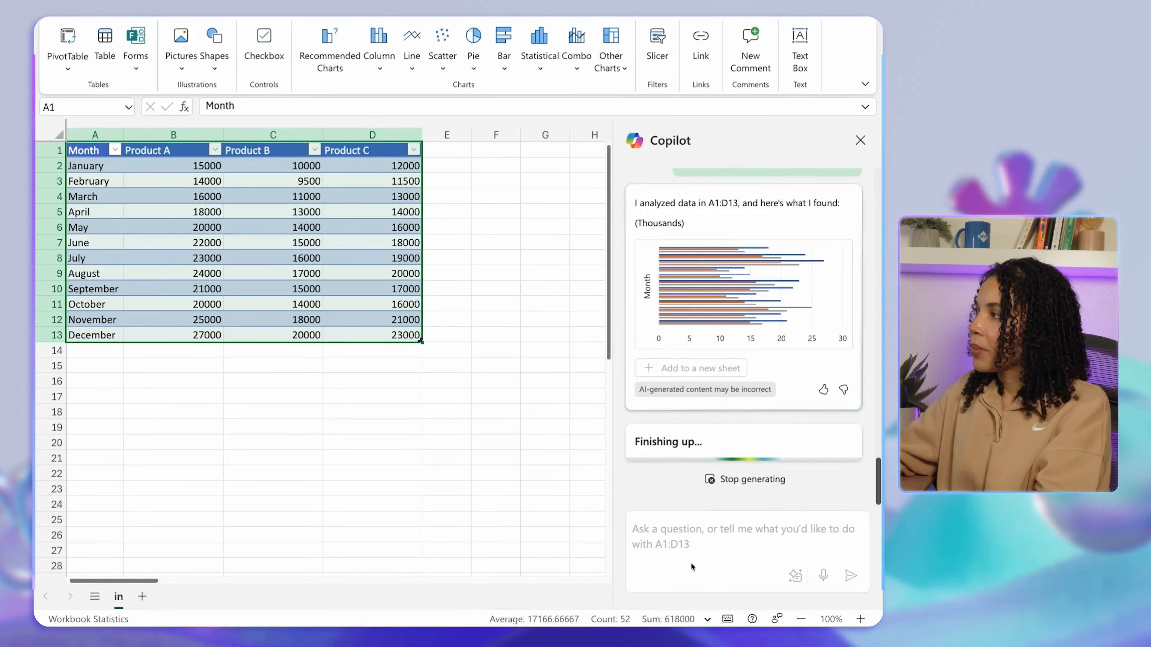
mouse_move(700, 503)
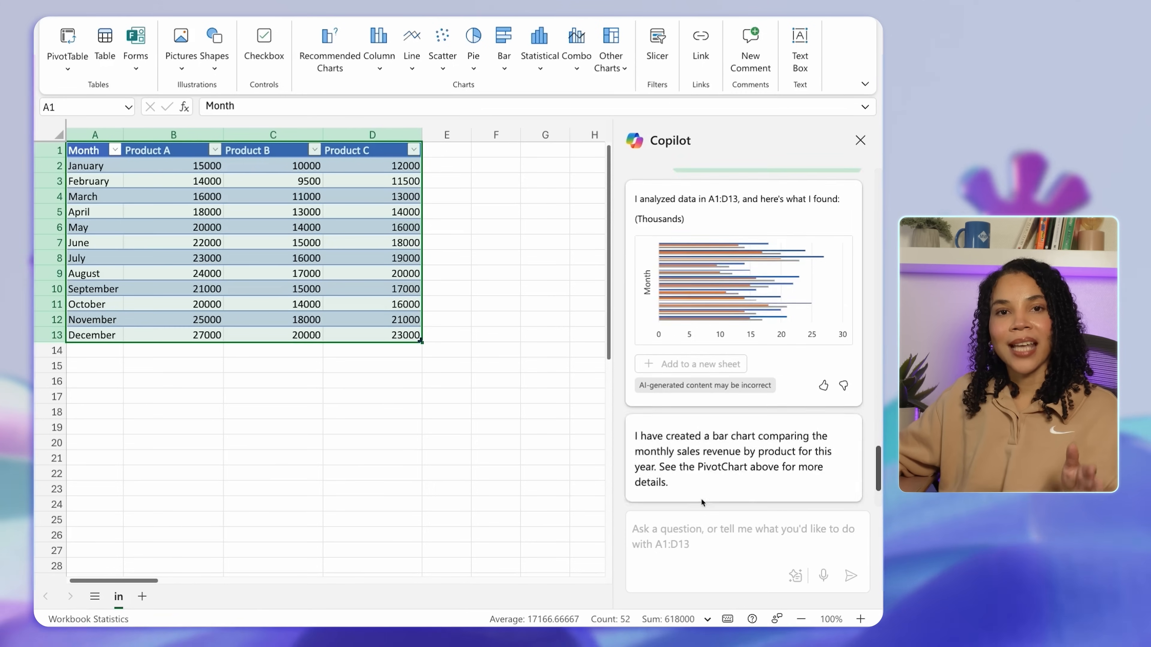
Step: Scroll the Copilot pane to view the generated monthly revenue PivotChart for Products A, B and C
scroll("down", 3)
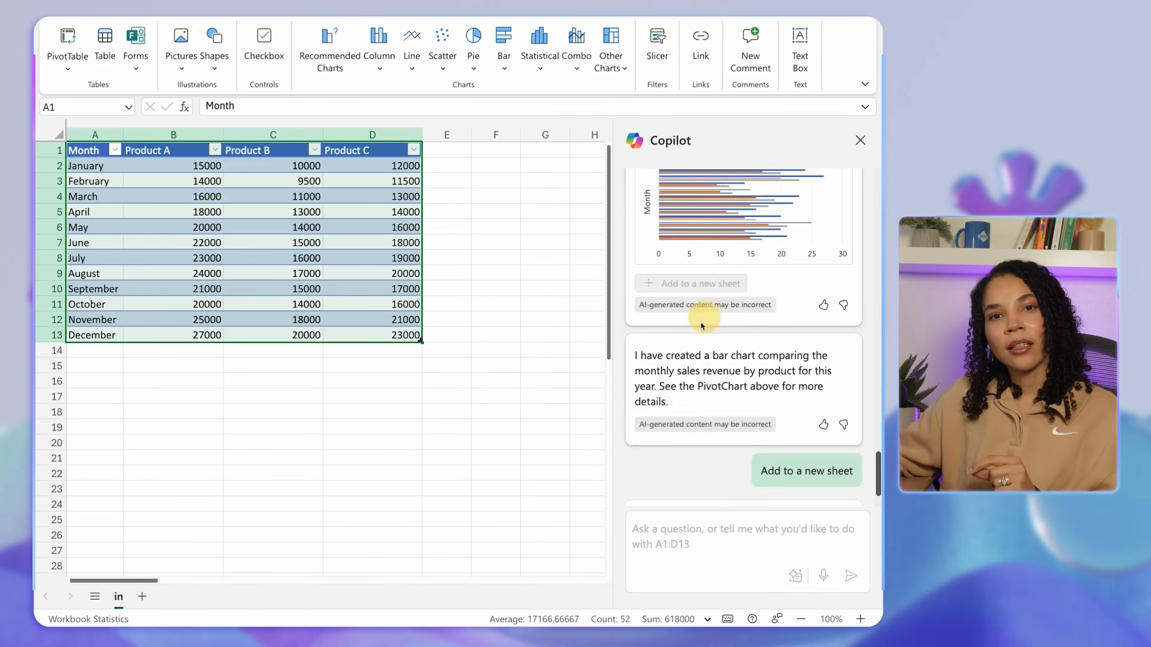
Step: Place Copilot's monthly sales PivotChart on a new sheet and insert the suggested Total Sales column
left_click(805, 471)
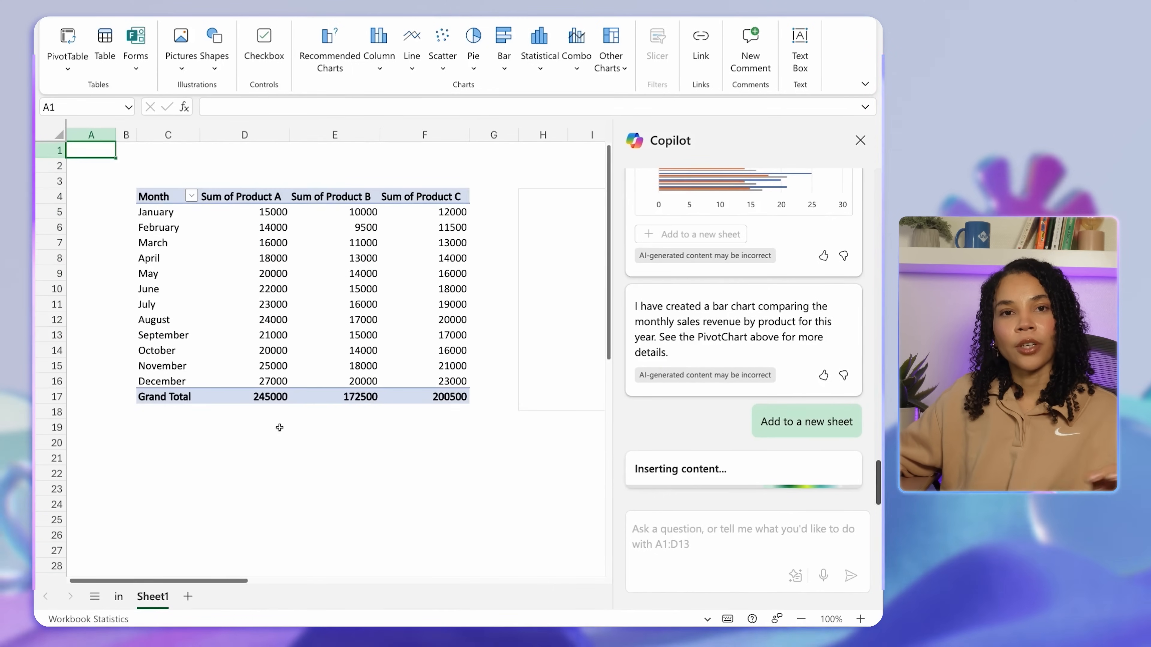
left_click(819, 290)
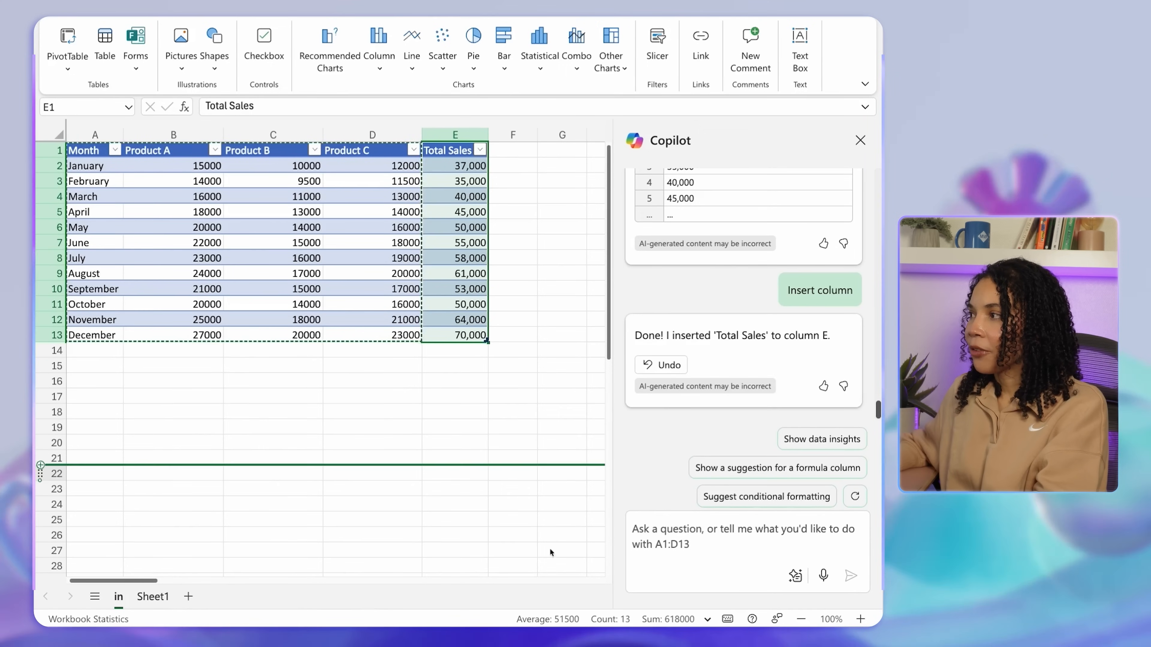
Step: Ask Copilot to highlight top-performing products in bold so standout items are more visible
type("highlight top-performing products in bold' to make standout items more visible")
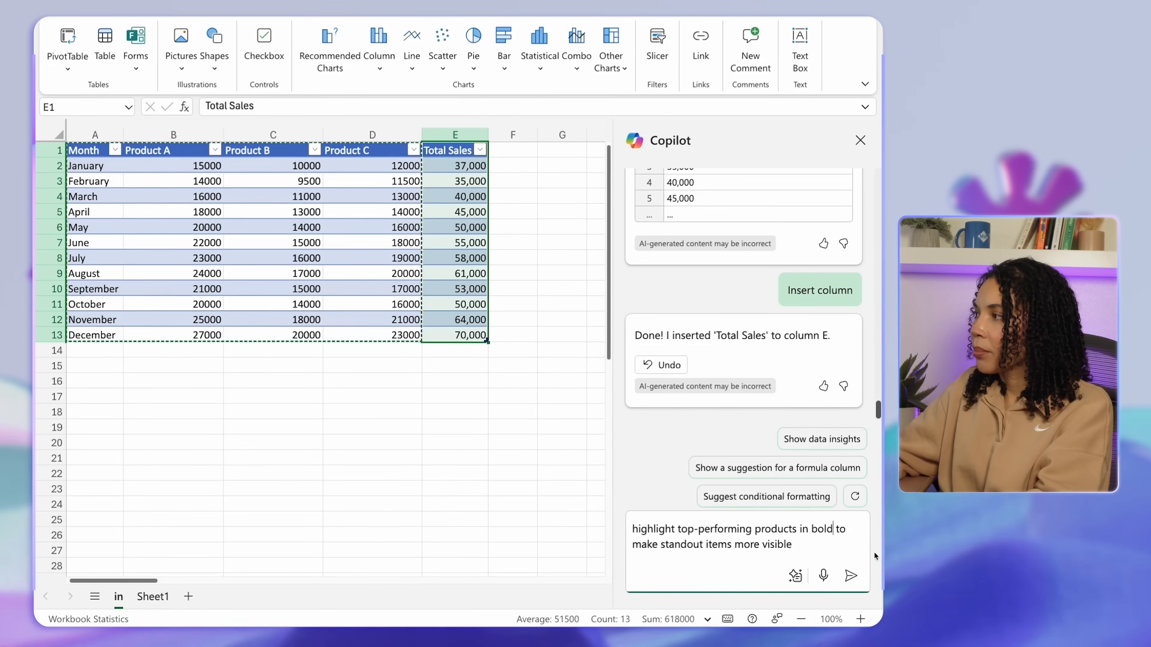
left_click(850, 575)
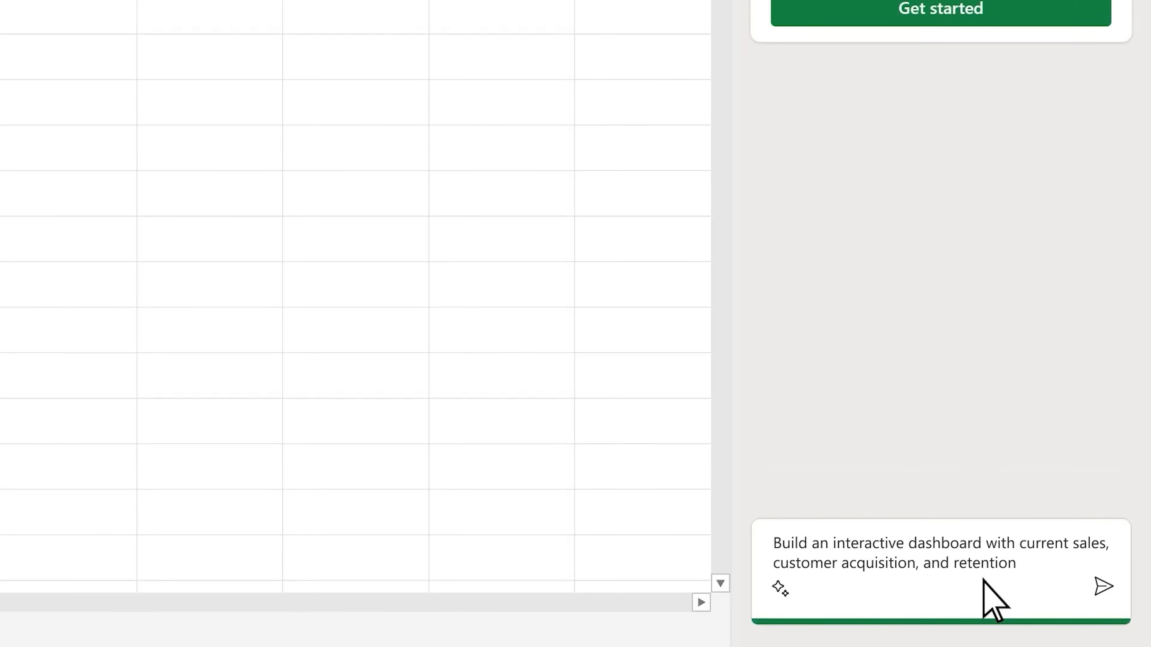
Step: Submit the interactive dashboard request and add all of Copilot's generated insights to the grid
left_click(1102, 586)
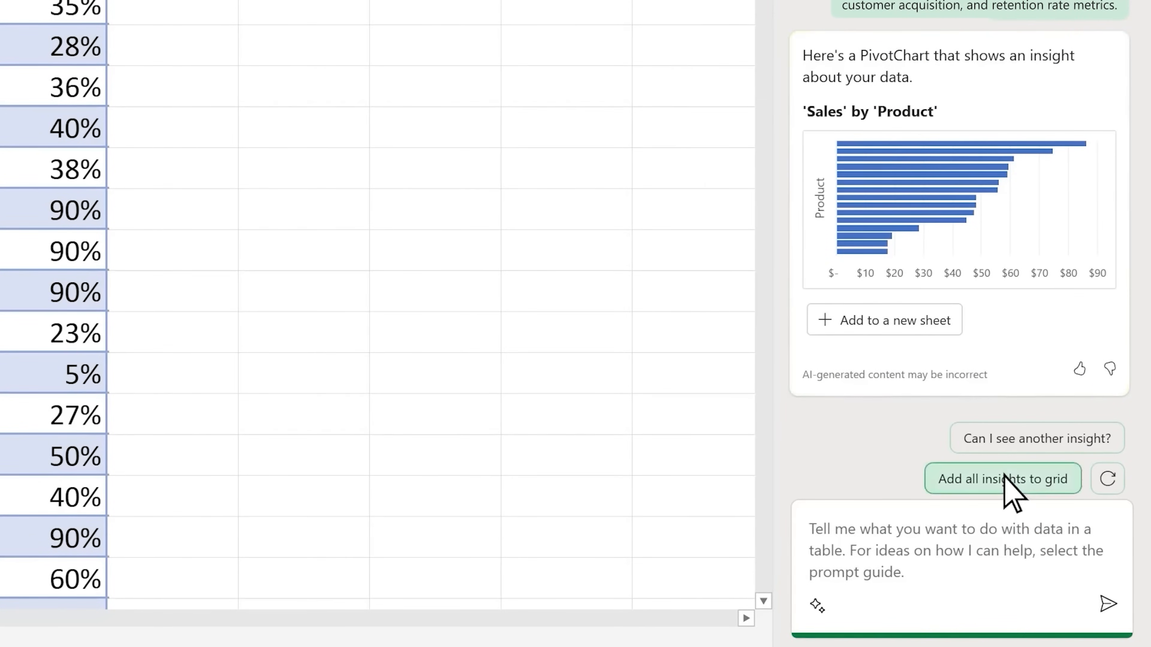
left_click(1003, 478)
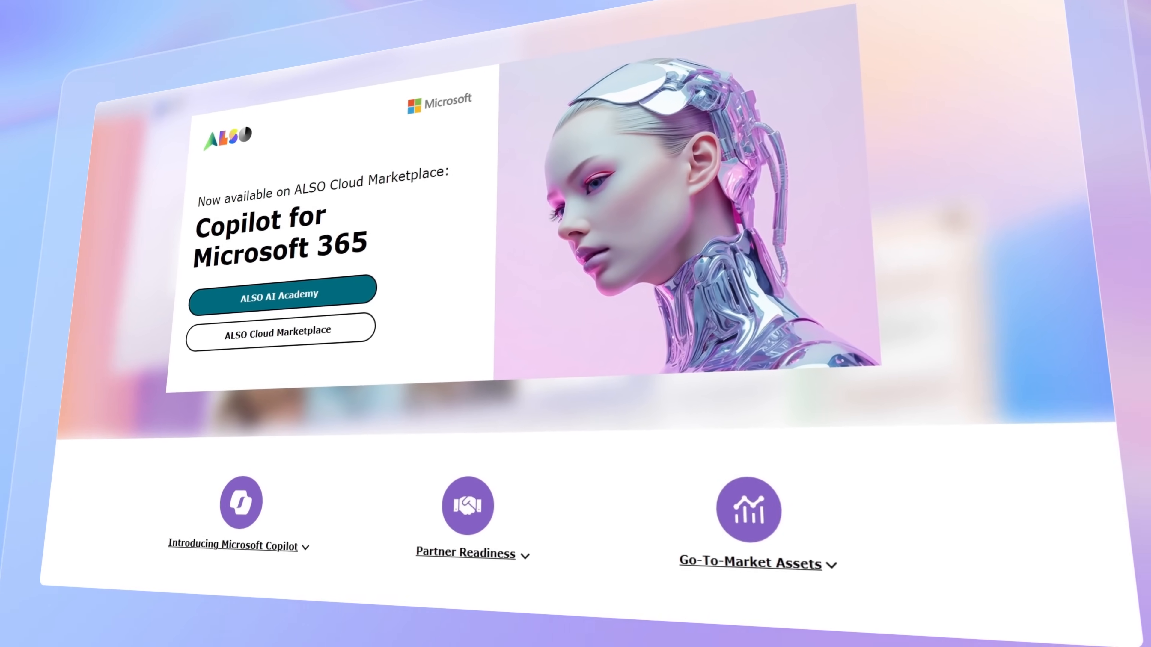
scroll("down", 3)
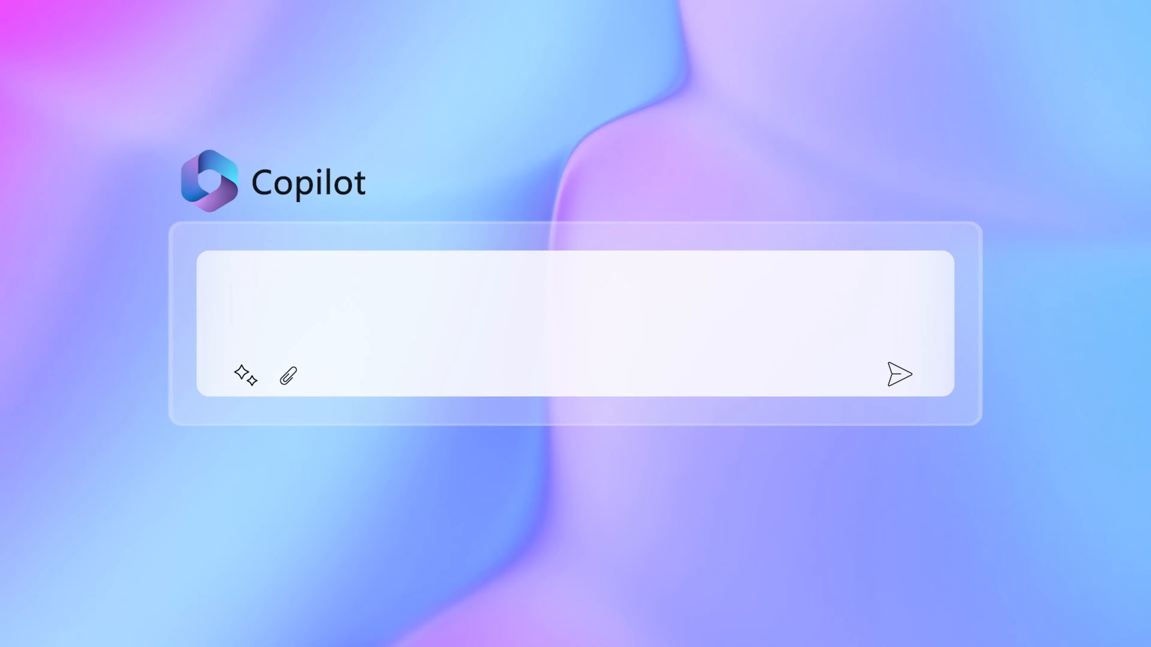
Step: Ask Copilot 'Hey, Copilot, who is the best DISTI?' then follow up with 'How can ALSO help me?'
type("Hey, Copilot, who is the best DISTI?")
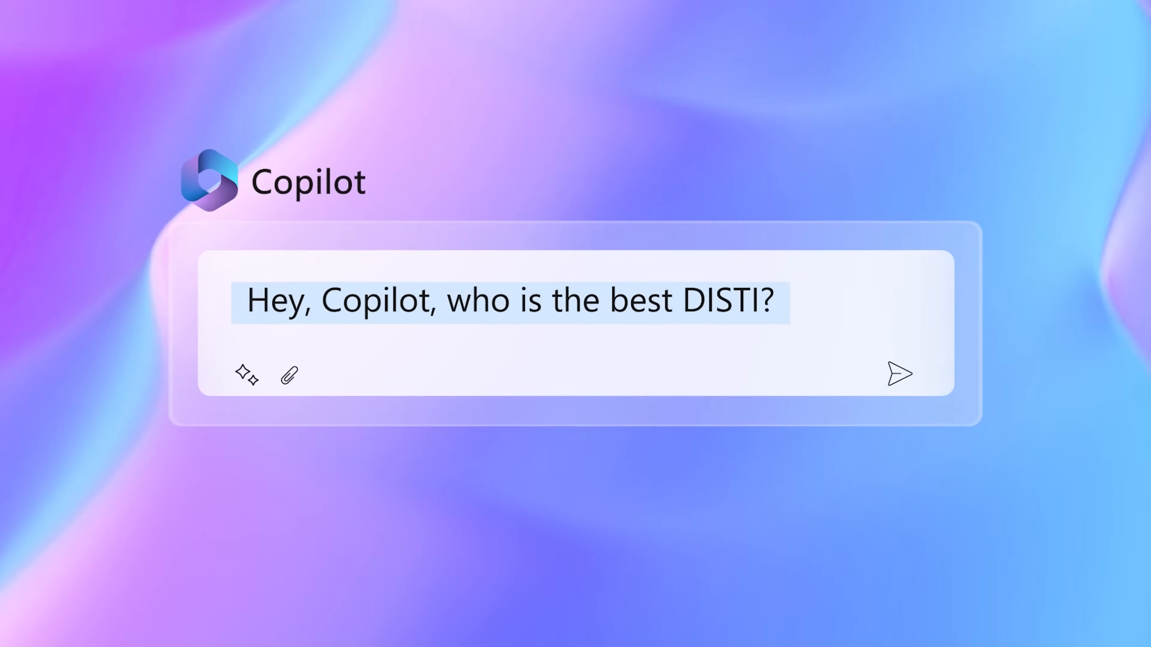
left_click(898, 373)
type("How can ALSO help")
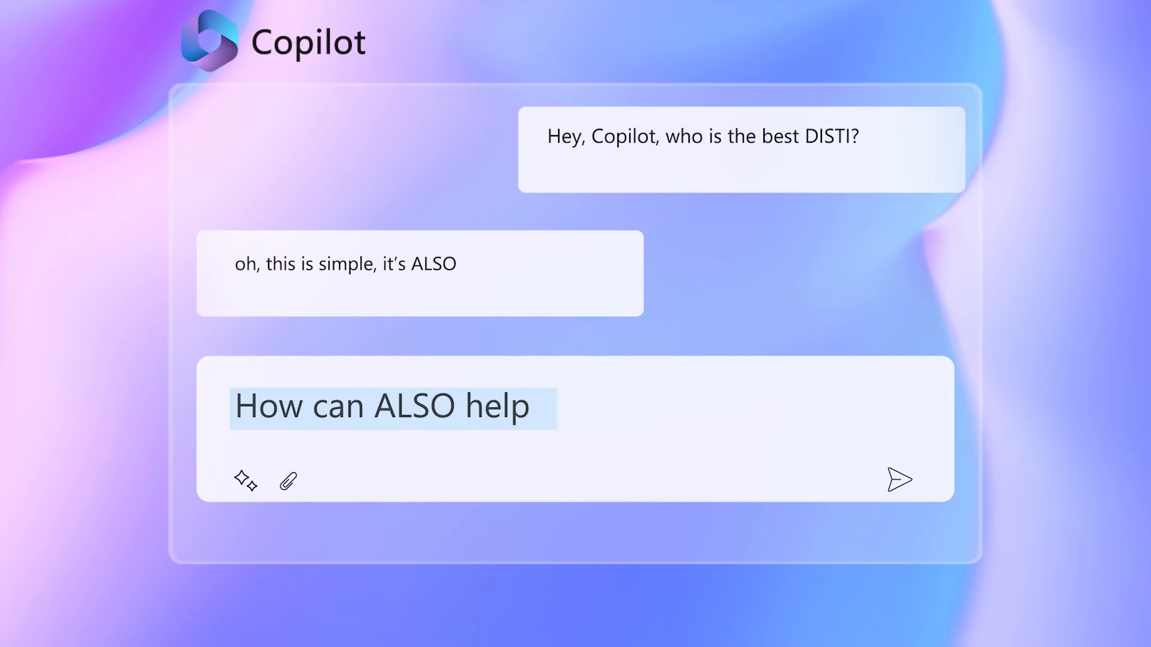
left_click(896, 480)
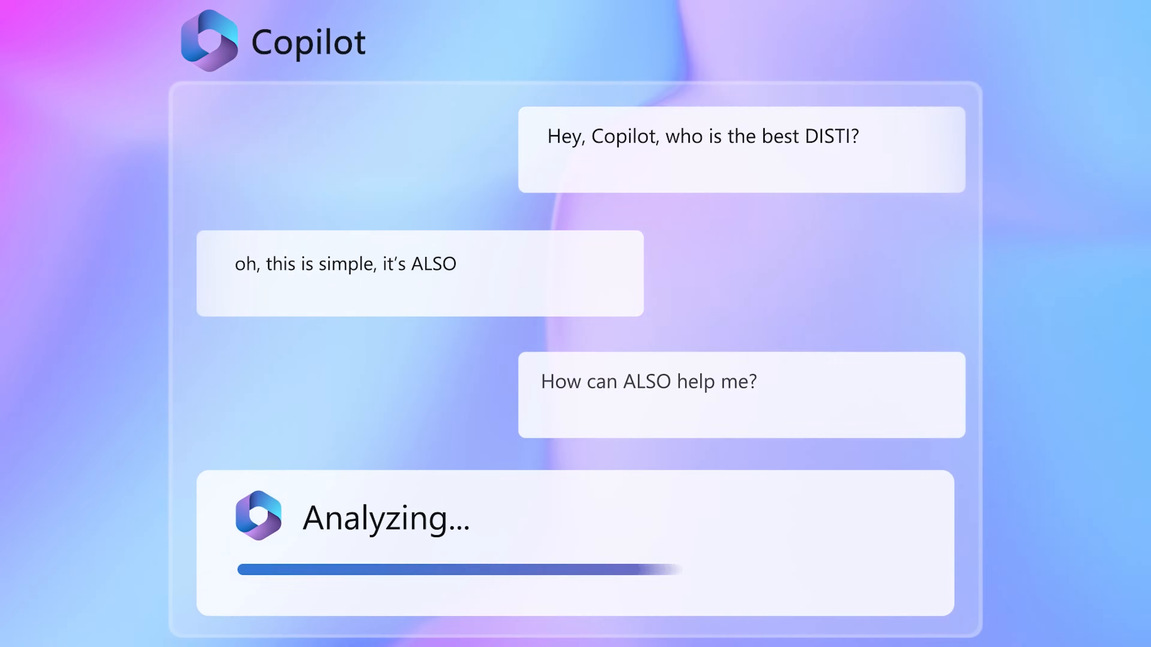